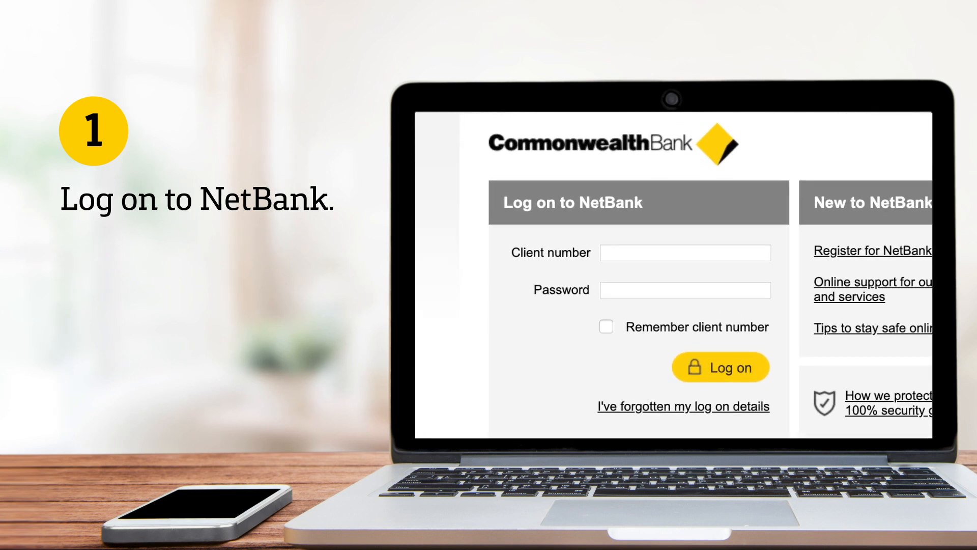
# - Log on to NetBank with the client number and password
pyautogui.write('xxxxxxxx')
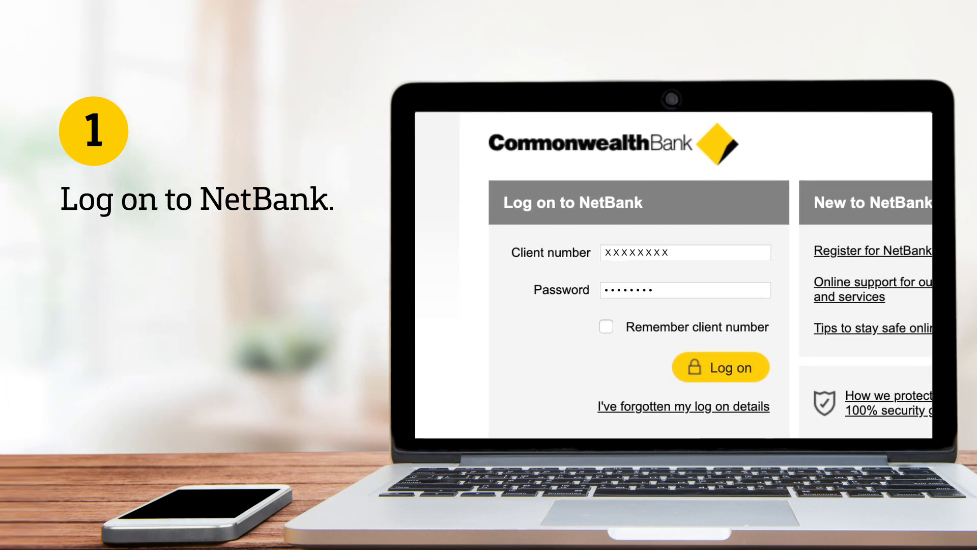
pyautogui.click(720, 367)
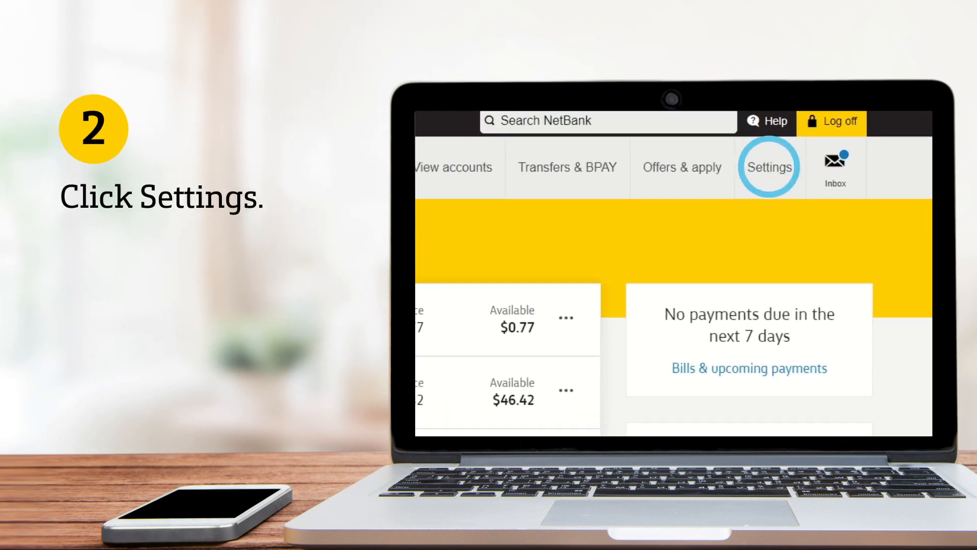
# - Go to Settings and start Debit MasterCard activation, entering the card's last four digits
pyautogui.click(770, 166)
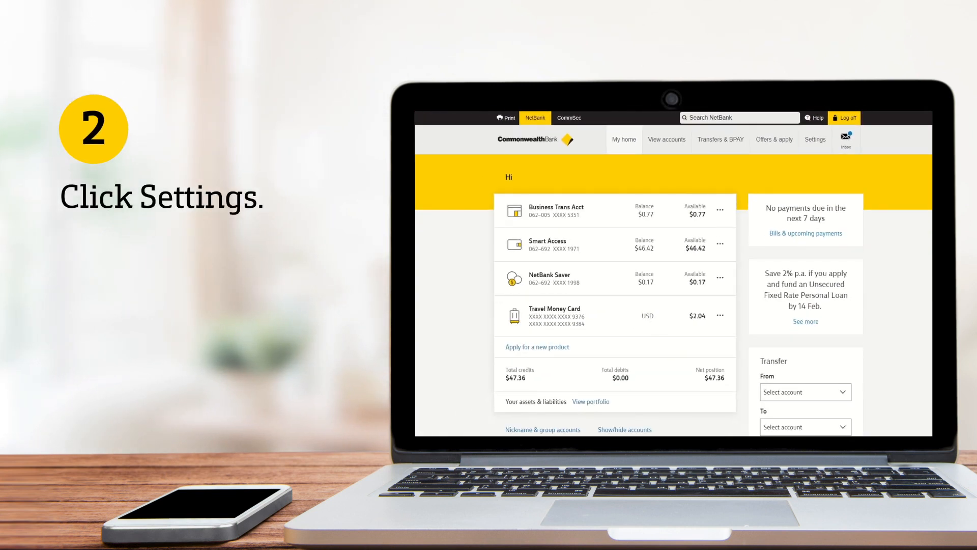
pyautogui.click(814, 139)
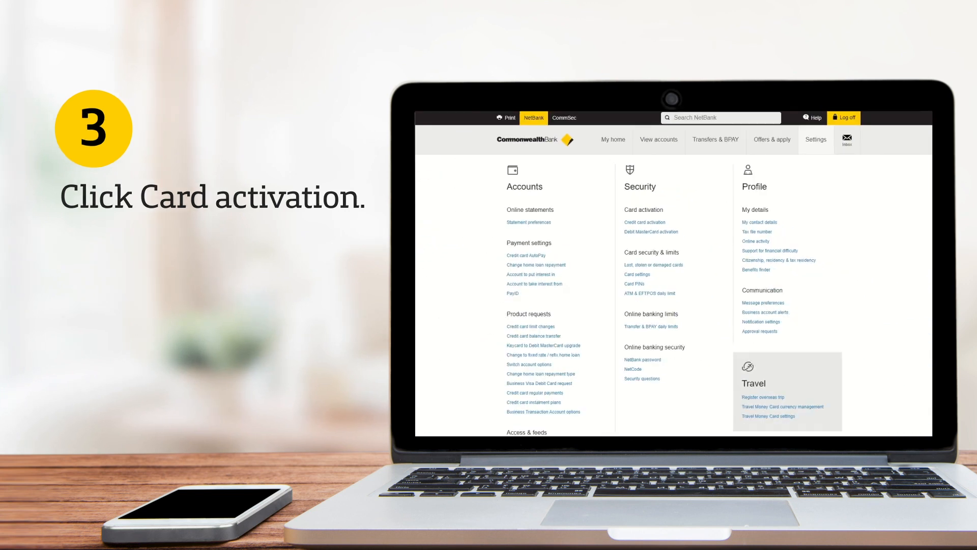
pyautogui.click(651, 232)
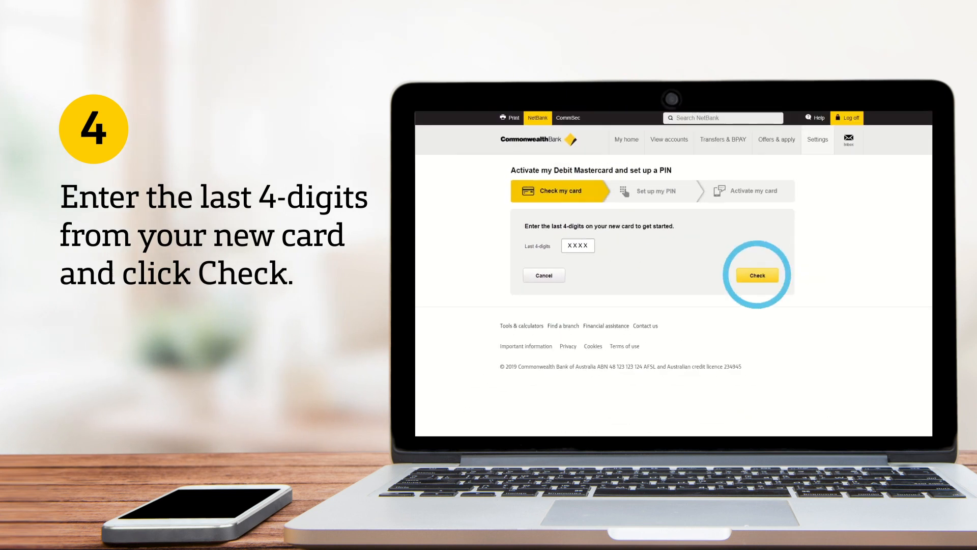
# - Check the card's last four digits and set the new confirmed PIN
pyautogui.click(756, 275)
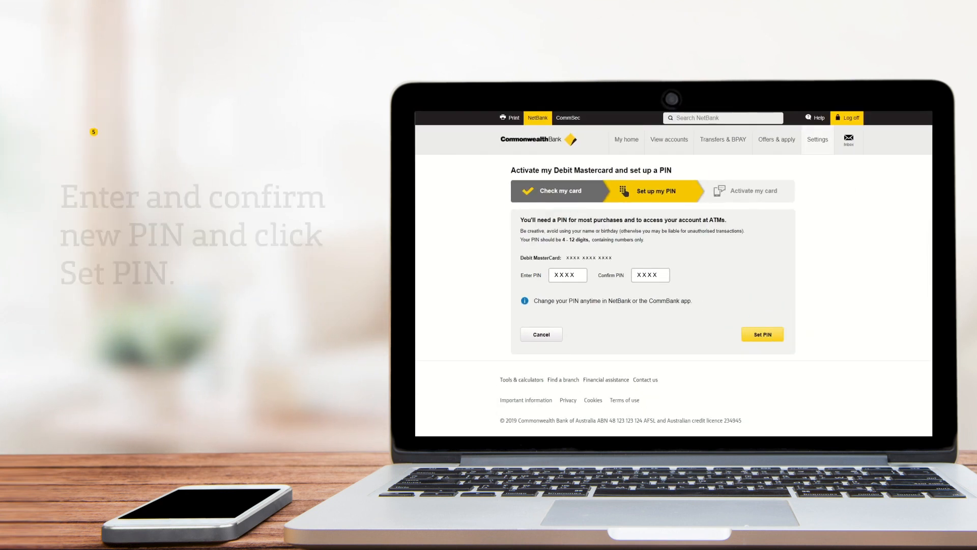
pyautogui.click(761, 334)
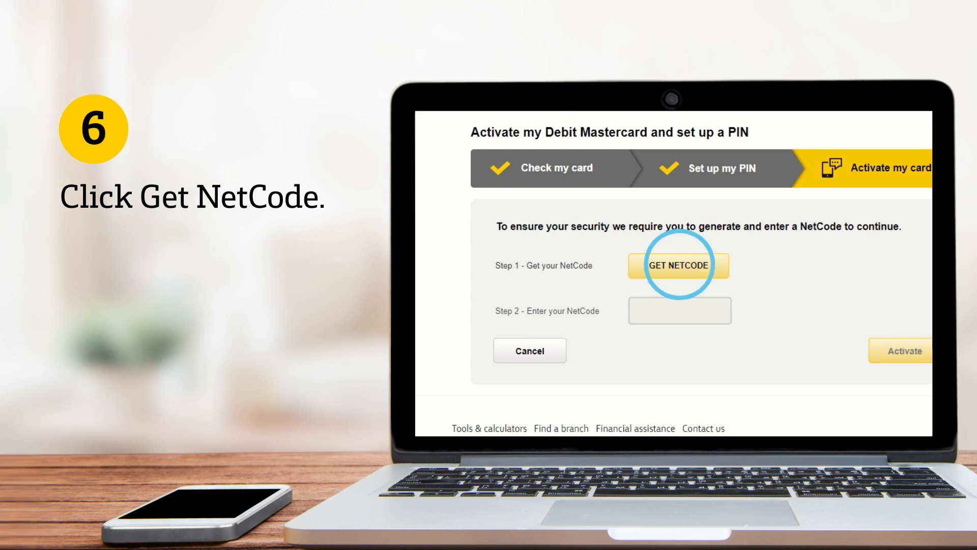
# - Get a NetCode by SMS and activate the Debit Mastercard with it
pyautogui.click(677, 264)
pyautogui.write('XXXXXX')
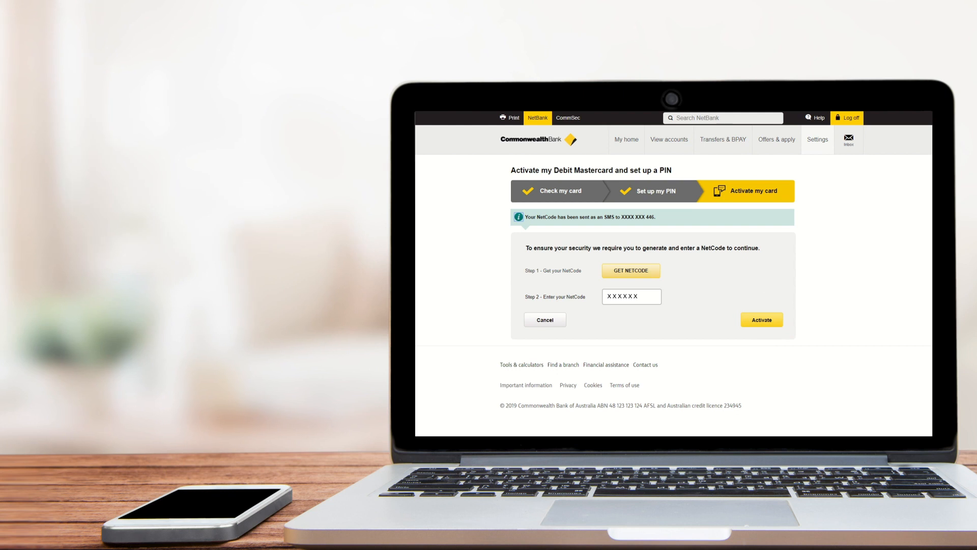
pyautogui.click(761, 319)
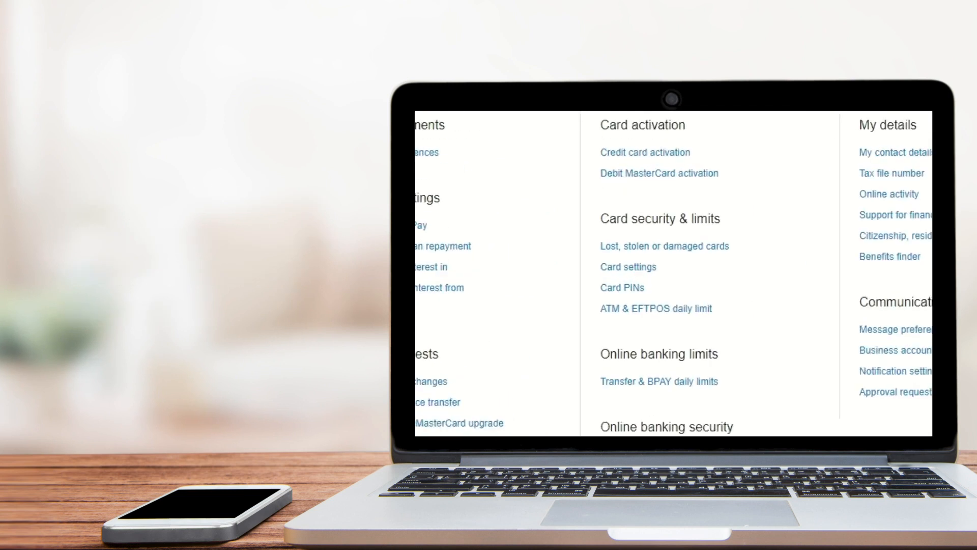
# - Open the Lost, stolen or damaged cards page under Card security & limits
pyautogui.click(664, 245)
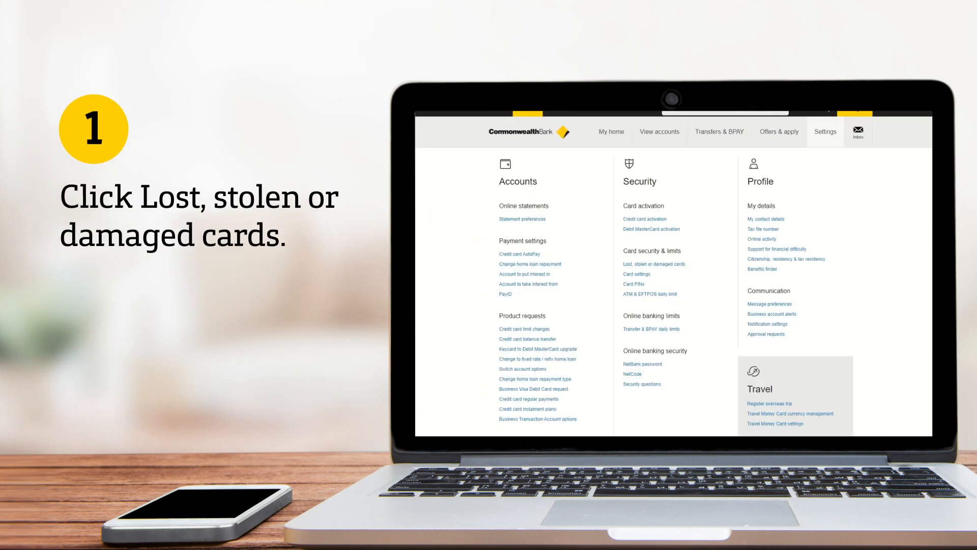
pyautogui.click(654, 264)
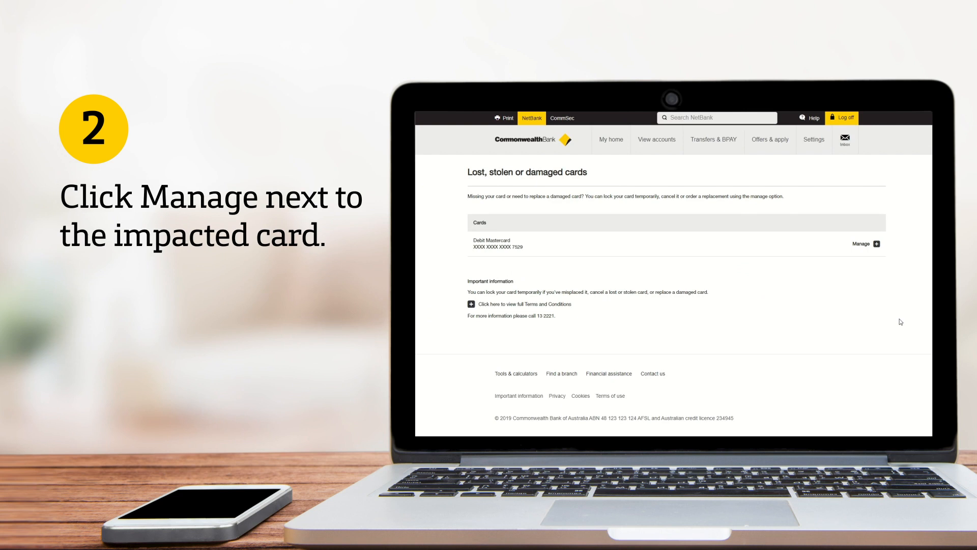
# - Expand the Debit Mastercard's manage options and request a replacement damaged card
pyautogui.click(865, 244)
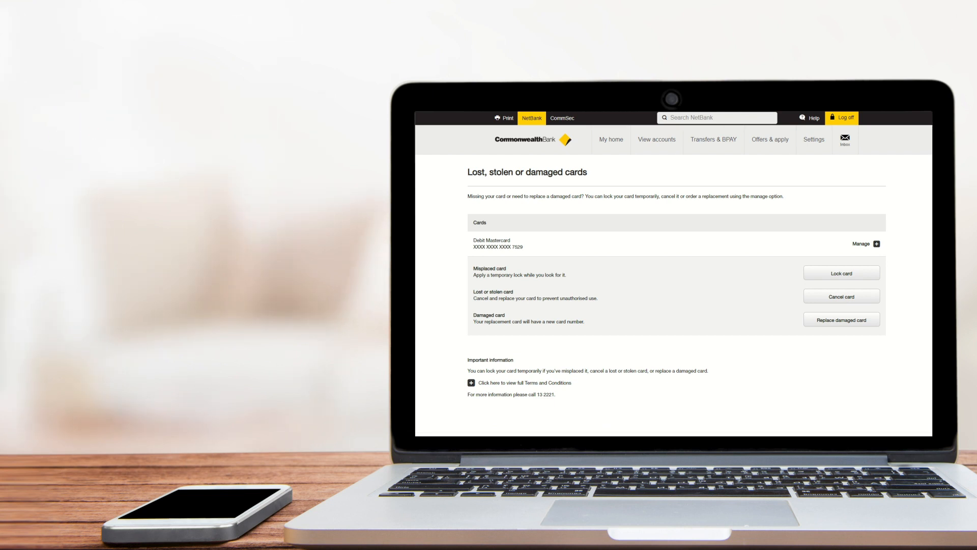
pyautogui.click(841, 319)
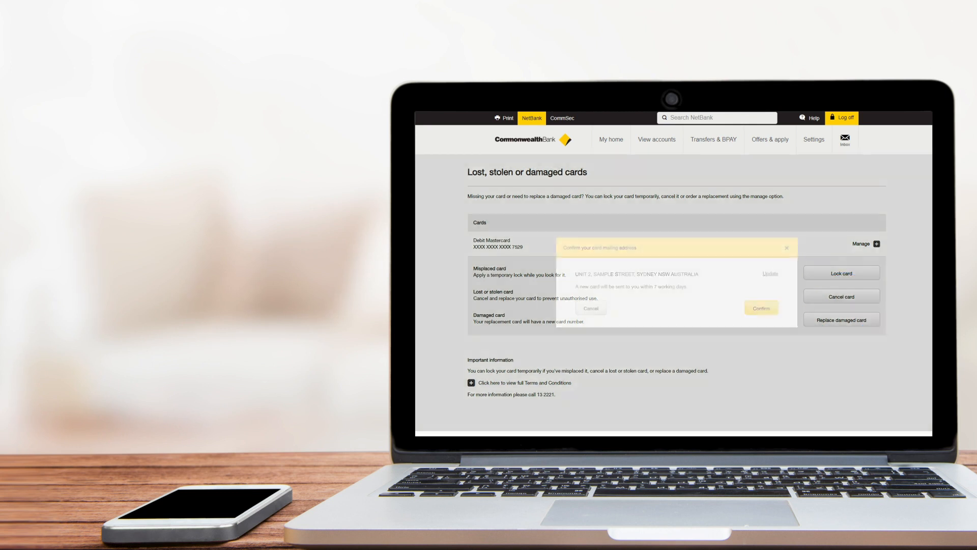